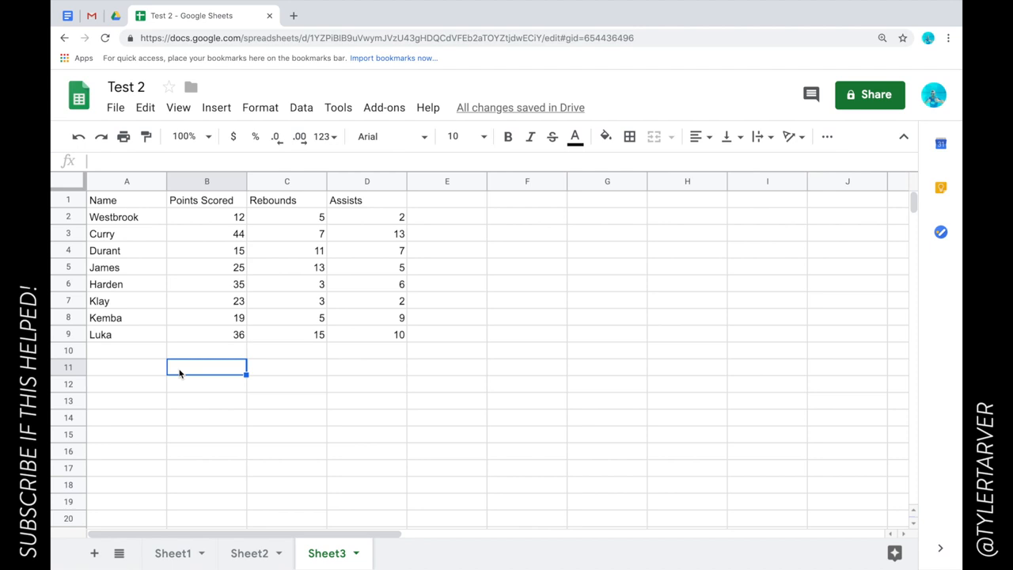
Freeze the header row so it stays fixed while the sheet scrolls.
{"action": "left_click", "coordinate": [287, 368]}
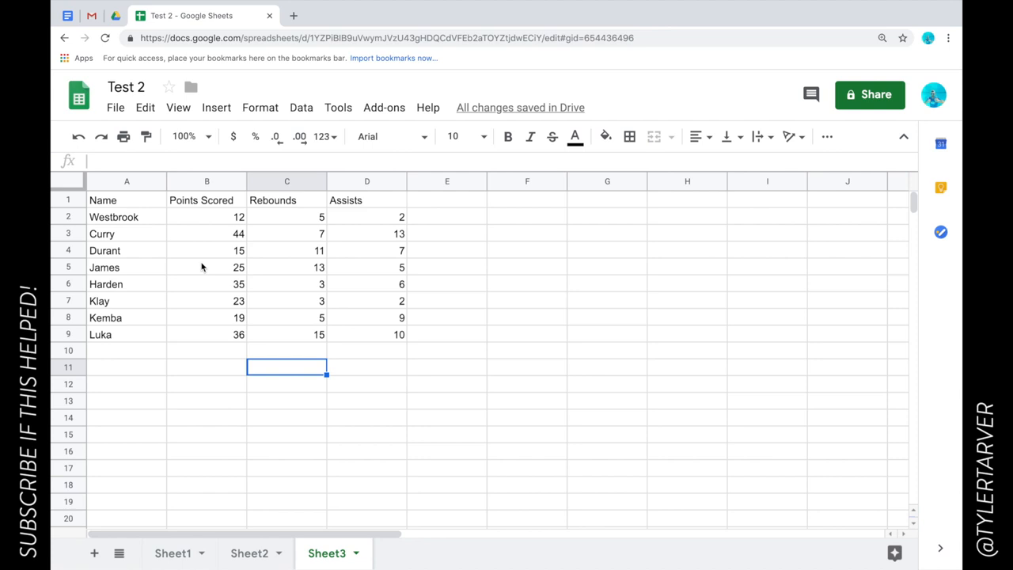
{"action": "mouse_move", "coordinate": [311, 190]}
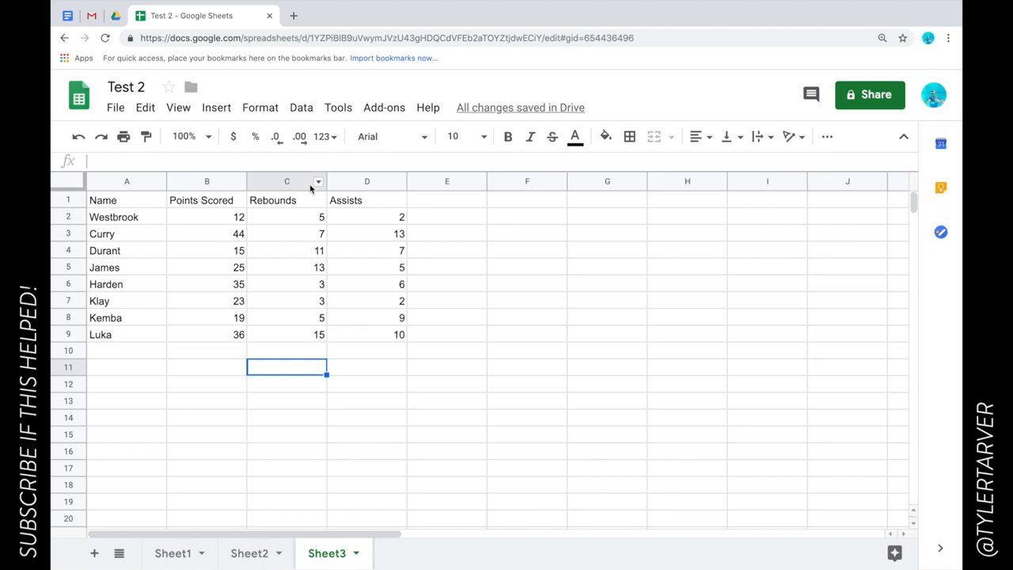
{"action": "scroll", "scroll_direction": "down", "scroll_amount": 3}
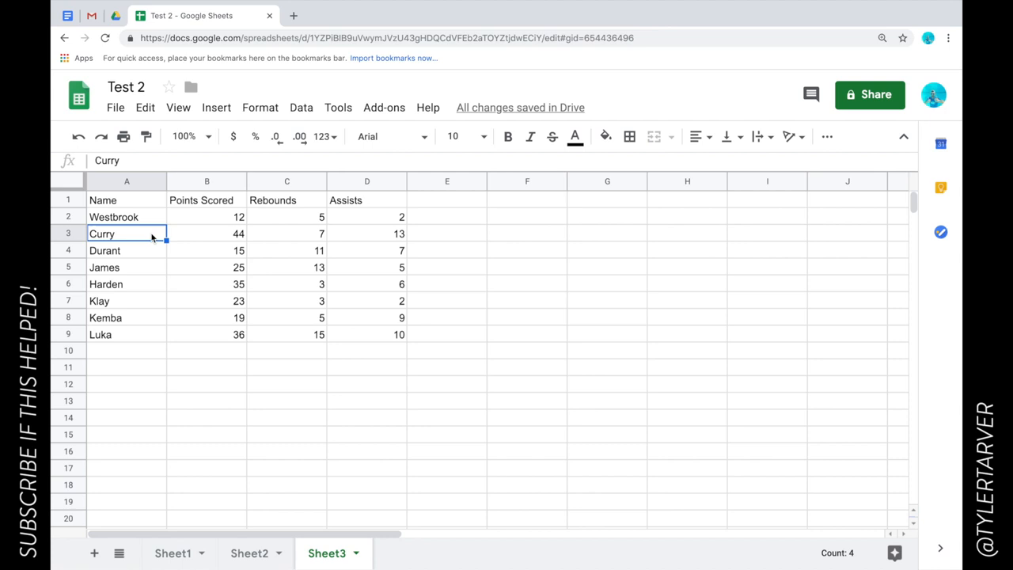
{"action": "left_click", "coordinate": [127, 181]}
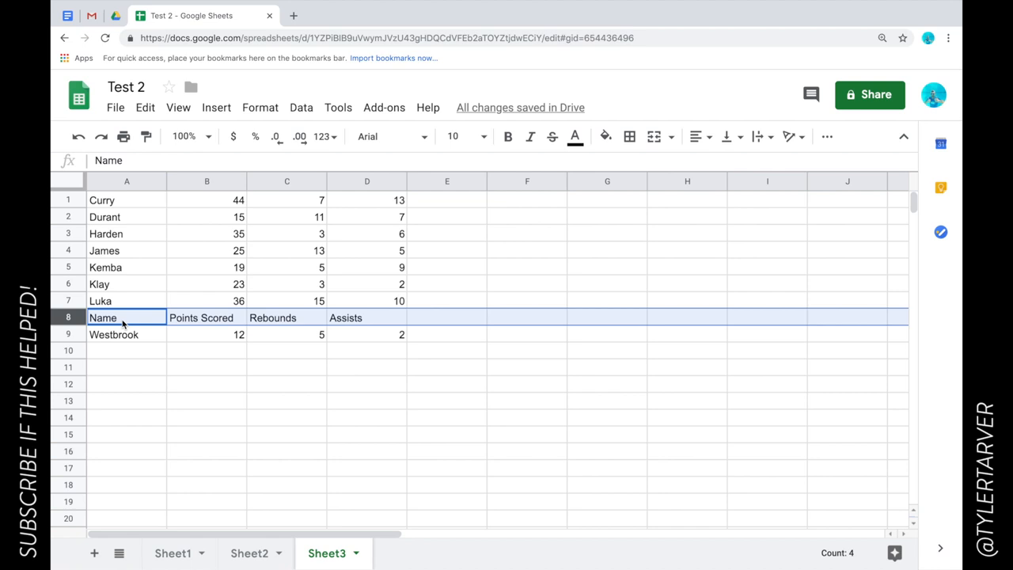
{"action": "mouse_move", "coordinate": [149, 189]}
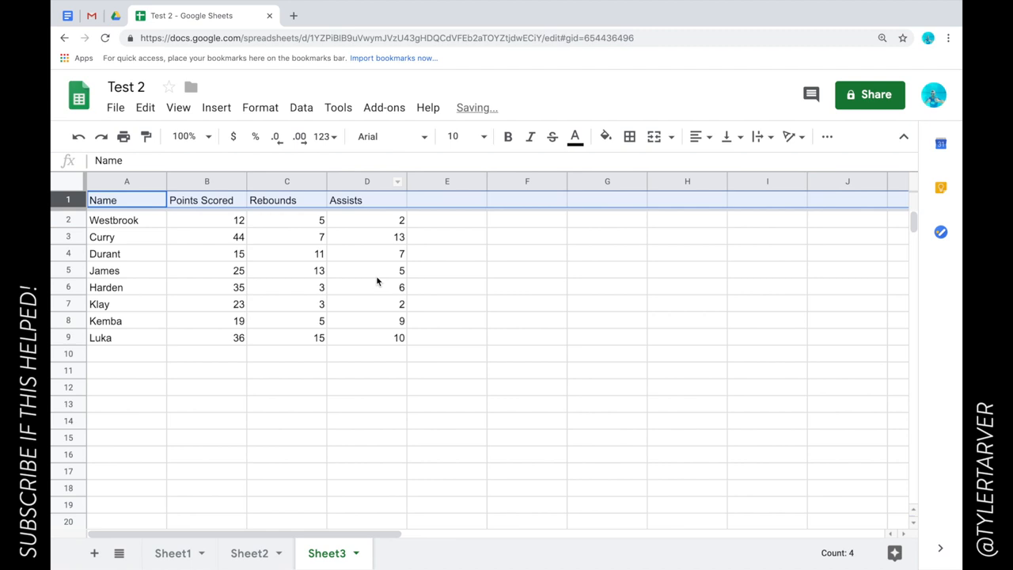
{"action": "left_click", "coordinate": [158, 181]}
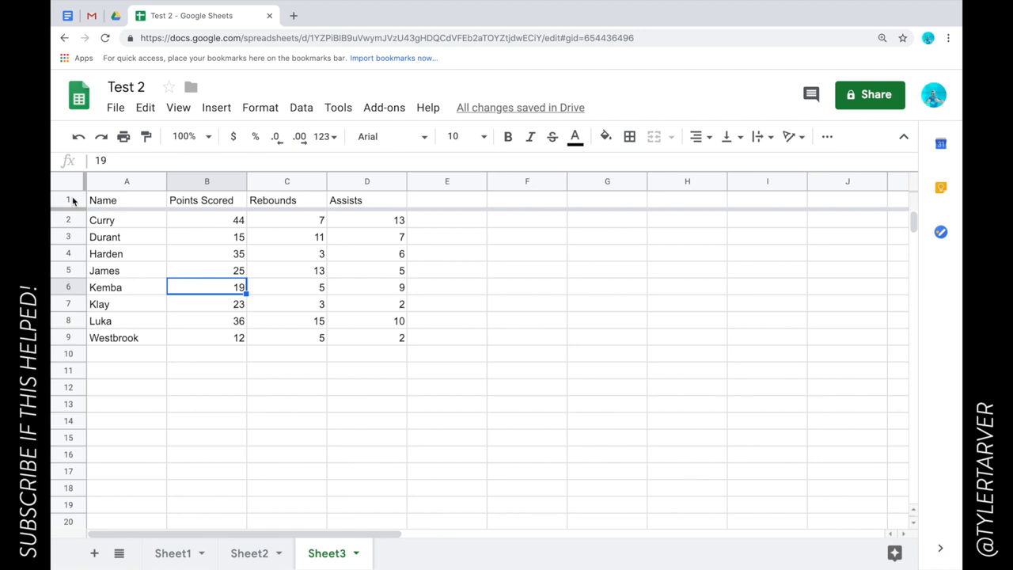
Give the header row 1 a light blue fill.
{"action": "left_click", "coordinate": [68, 200]}
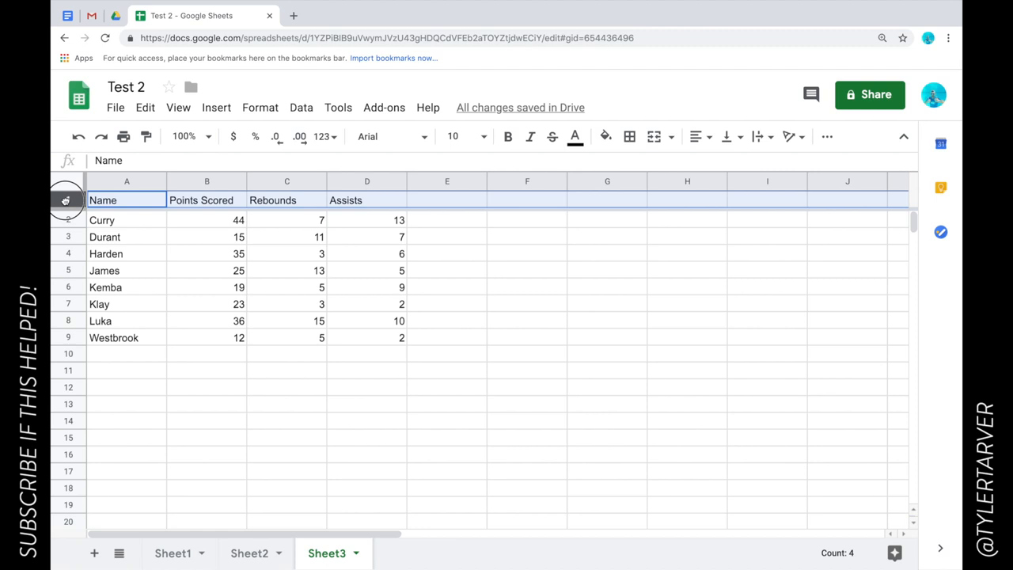
{"action": "left_click", "coordinate": [605, 136]}
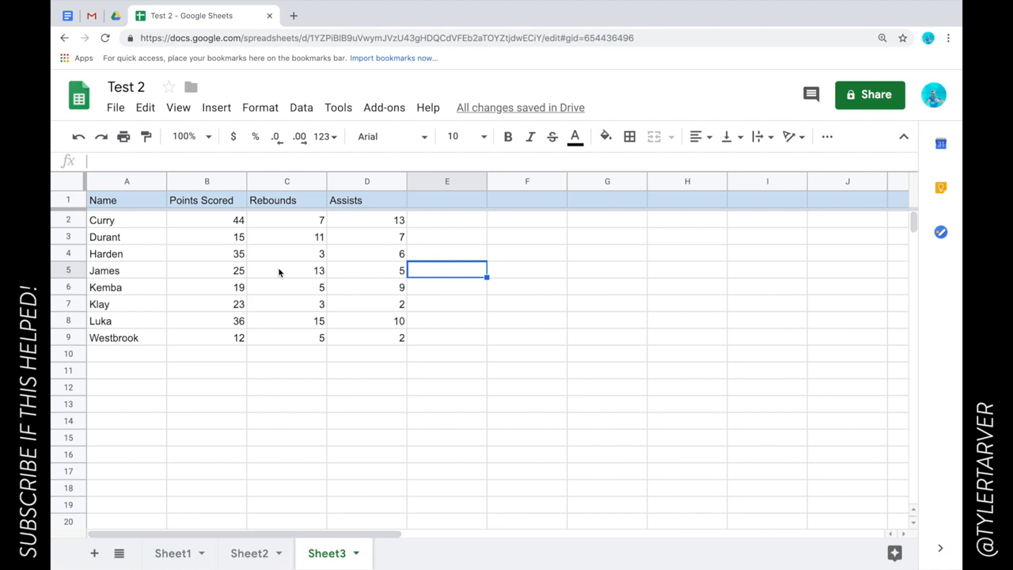
{"action": "mouse_move", "coordinate": [384, 313]}
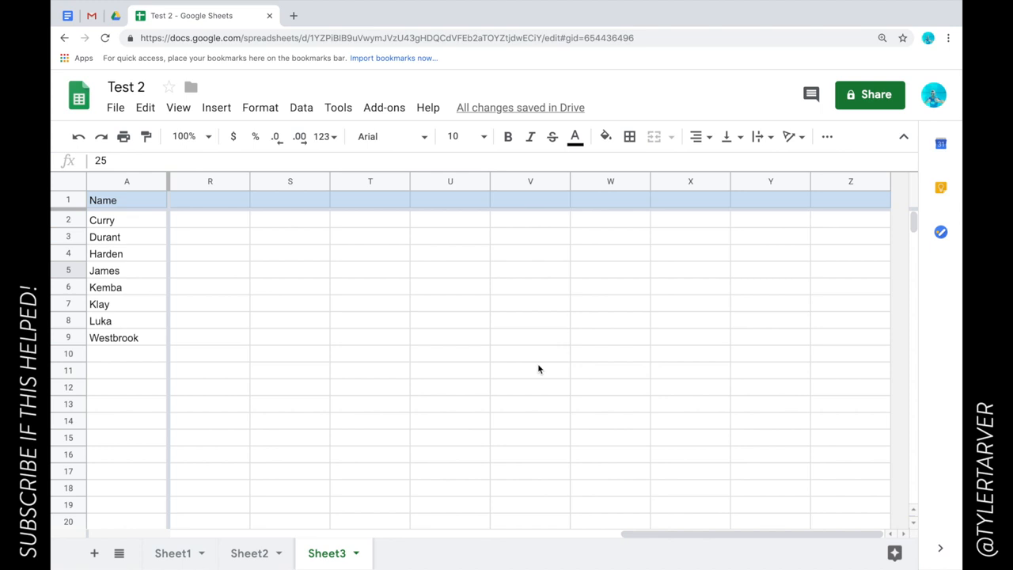
Freeze the Name column and scroll sideways to confirm names stay visible.
{"action": "scroll", "scroll_direction": "left", "scroll_amount": 3}
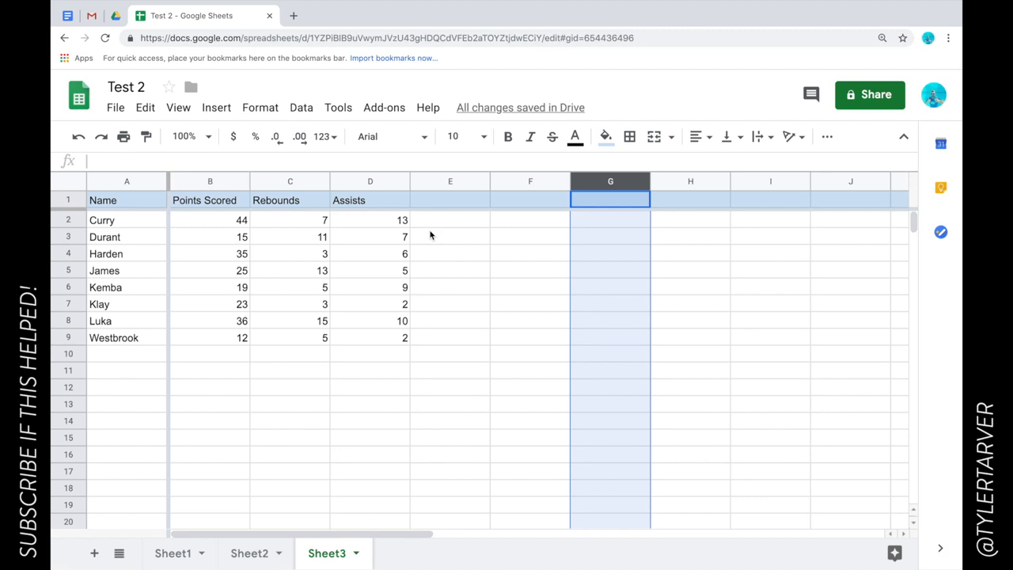
Delete the empty columns E to Z, leaving only Name, Points Scored, Rebounds and Assists.
{"action": "left_click", "coordinate": [449, 180]}
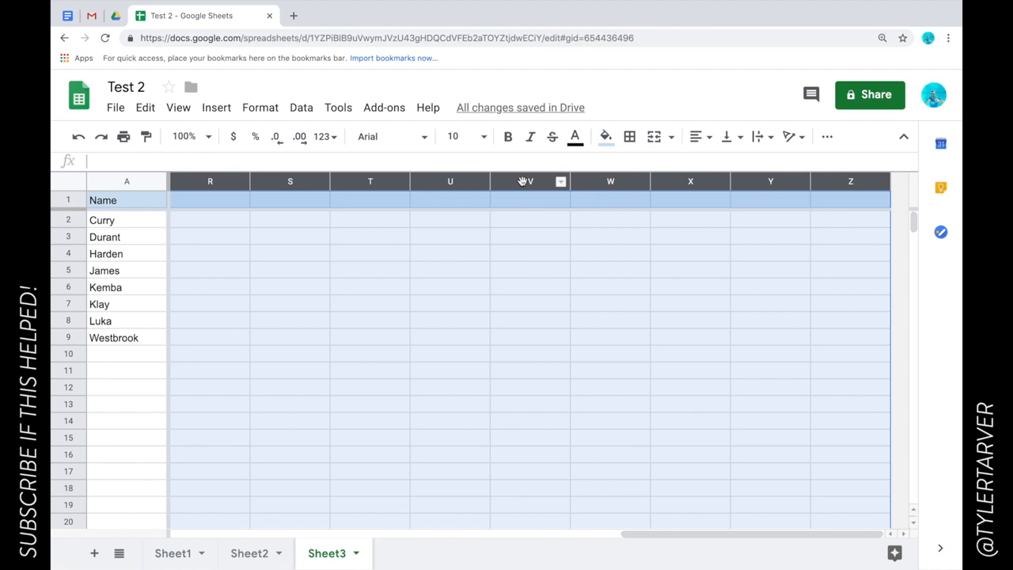
{"action": "right_click", "coordinate": [525, 180]}
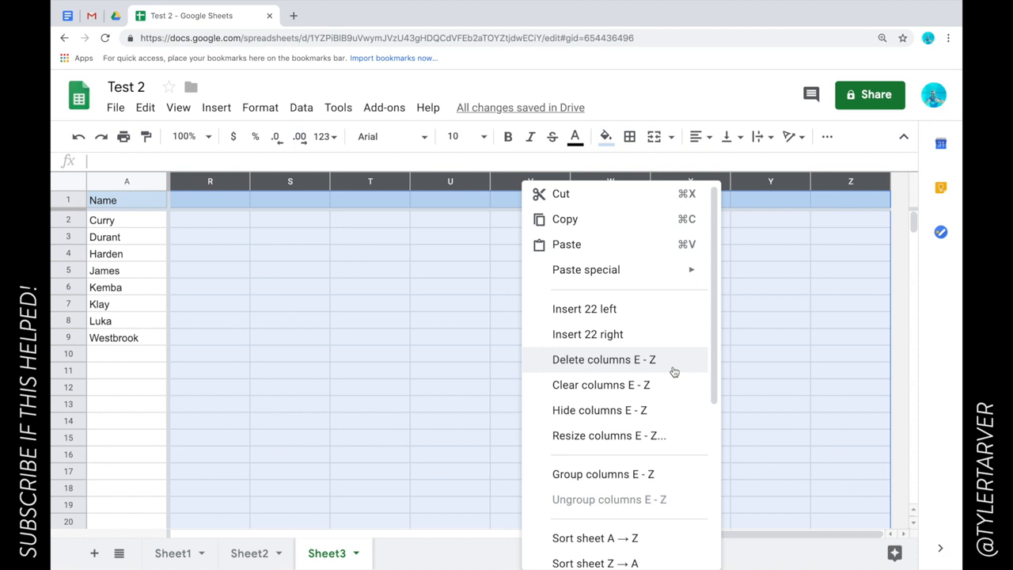
{"action": "left_click", "coordinate": [605, 360]}
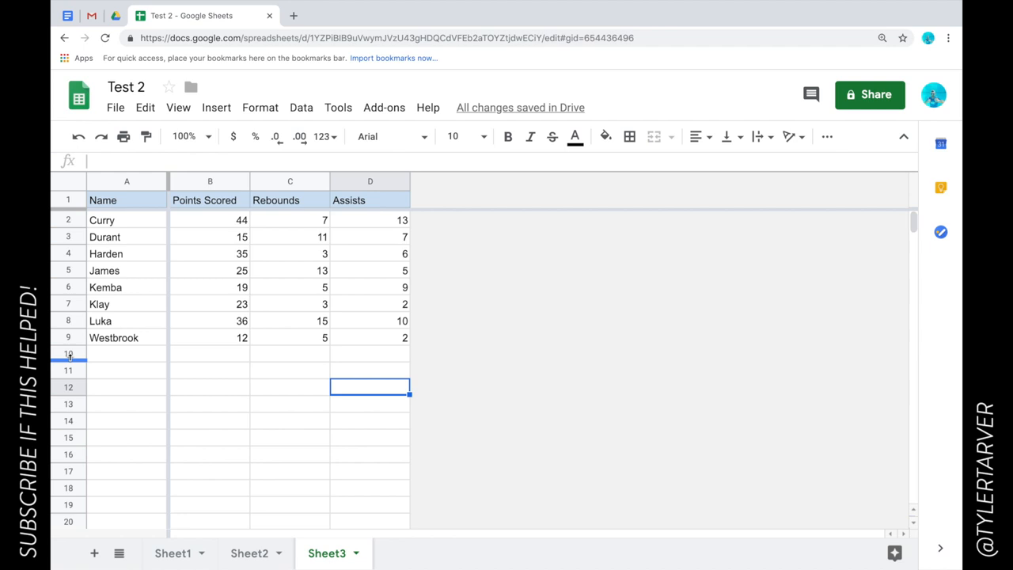
Delete the surplus rows below row 9 and add 10 blank rows back at the bottom.
{"action": "scroll", "scroll_direction": "down", "scroll_amount": 3}
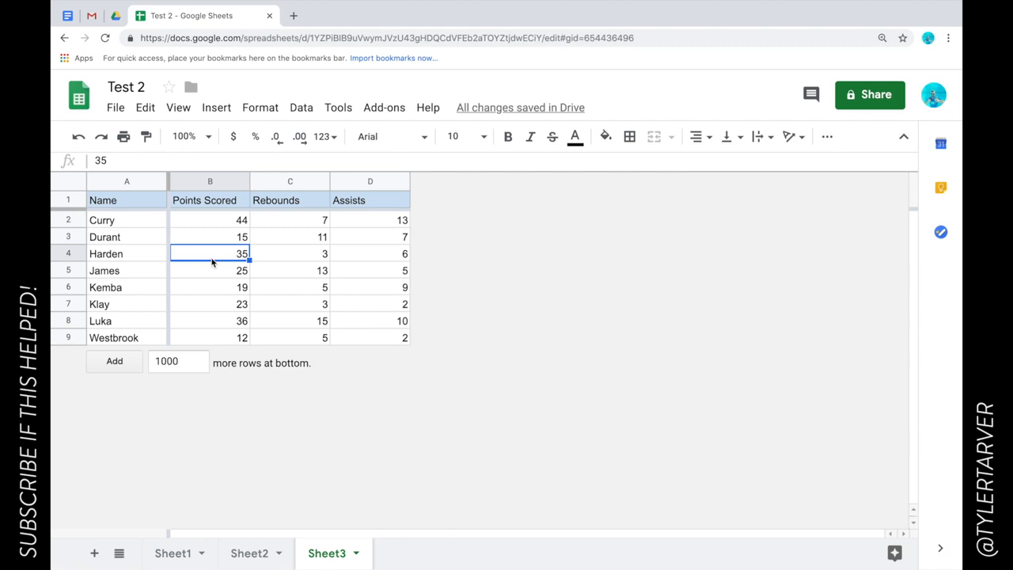
{"action": "left_click", "coordinate": [209, 304]}
{"action": "type", "text": "10"}
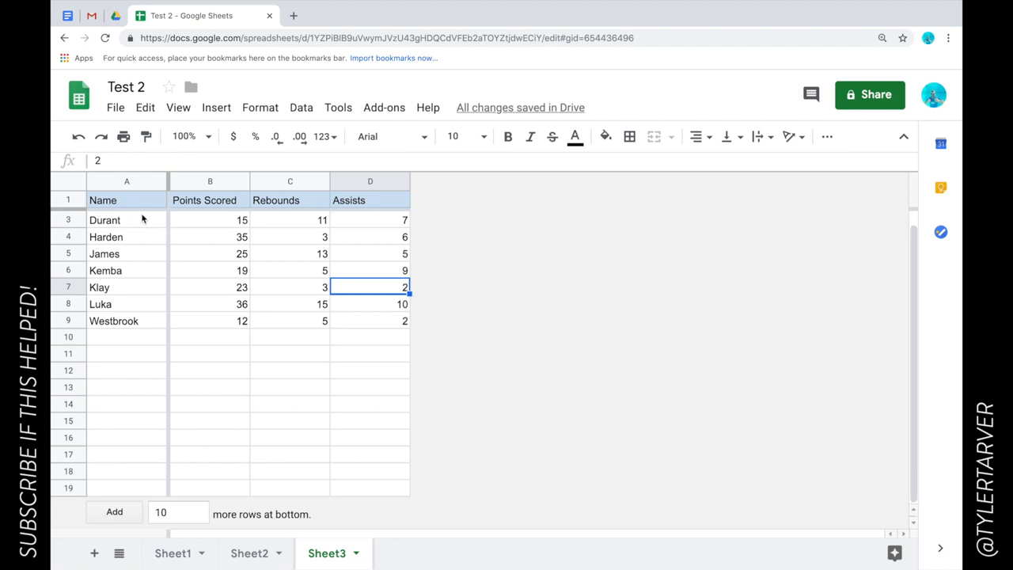
Sort players by points scored ascending and start a yellow TOTALS row in A10.
{"action": "left_click", "coordinate": [209, 181]}
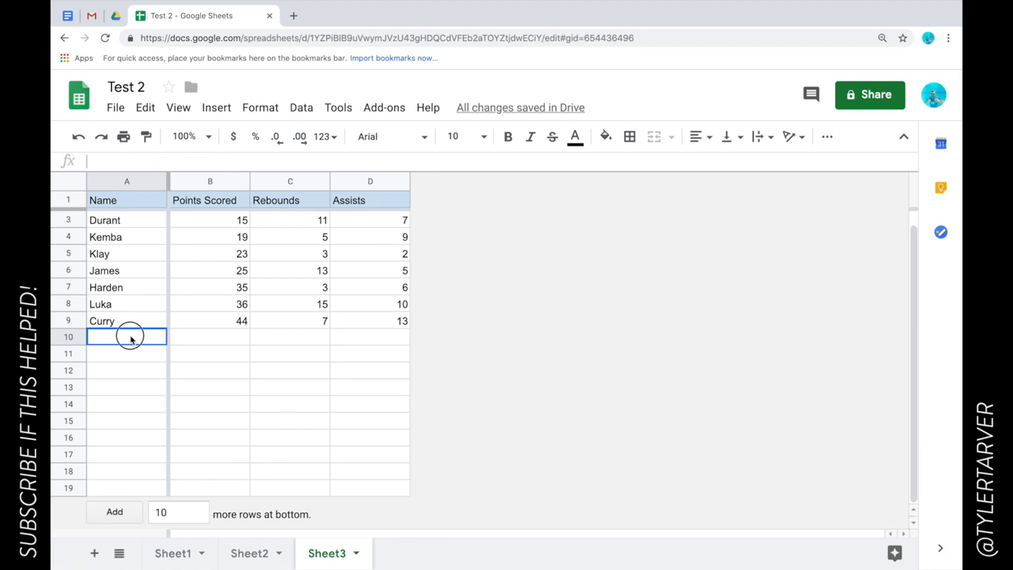
{"action": "left_click", "coordinate": [607, 136]}
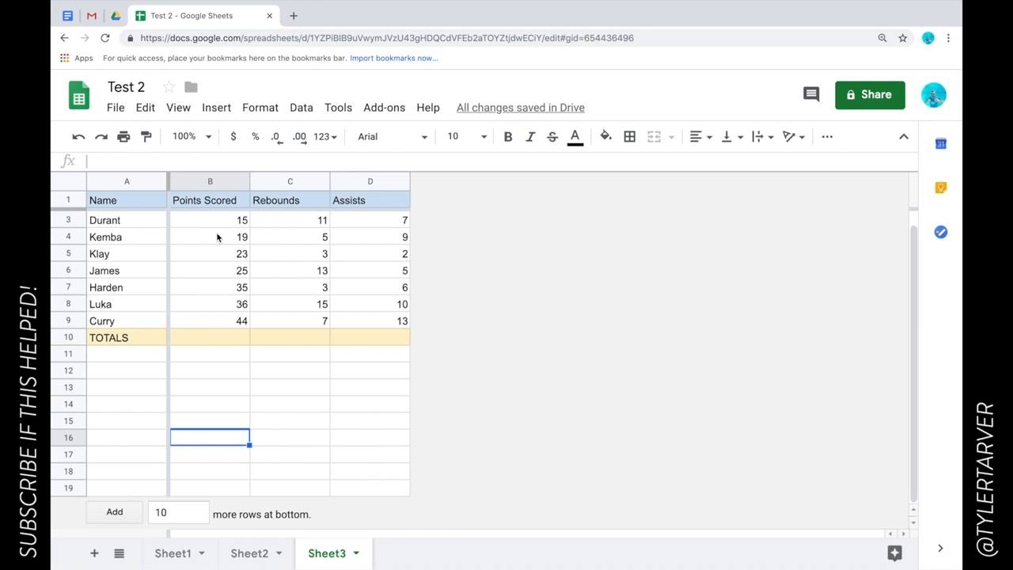
Sum Points Scored into TOTALS (197) and move on to total the Rebounds column.
{"action": "left_click_drag", "start_coordinate": [209, 219], "coordinate": [230, 287]}
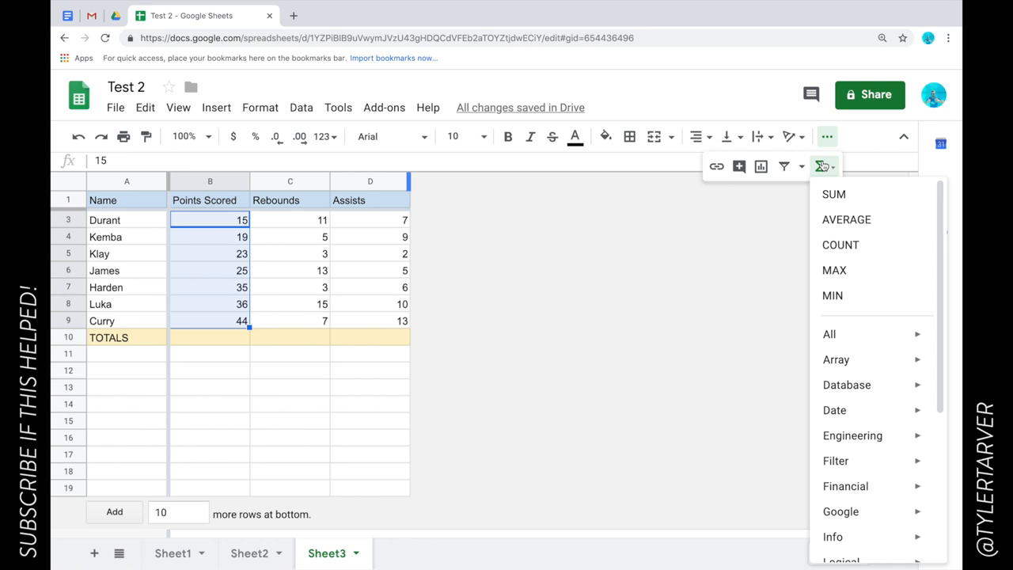
{"action": "left_click", "coordinate": [832, 193]}
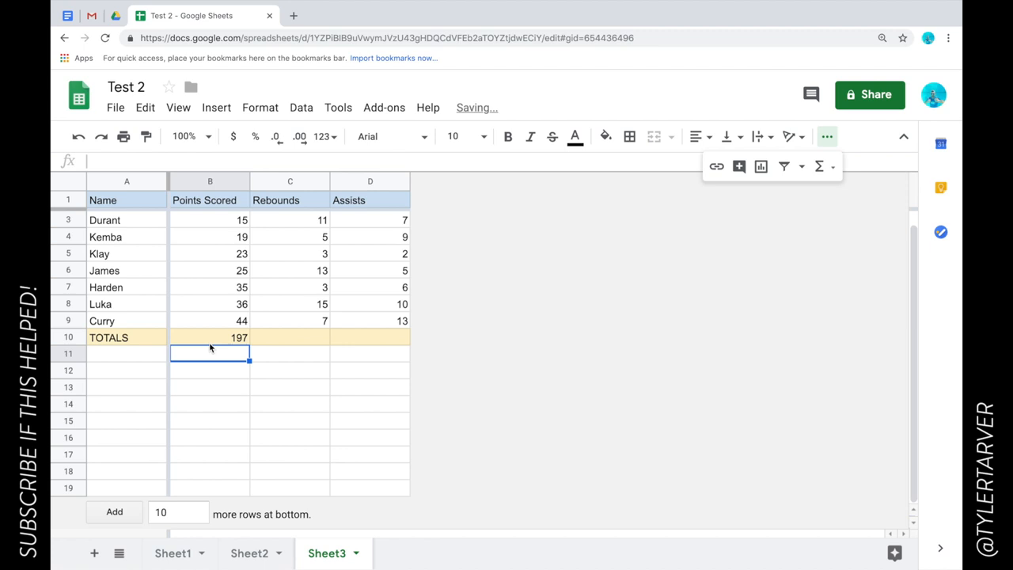
{"action": "left_click", "coordinate": [289, 337]}
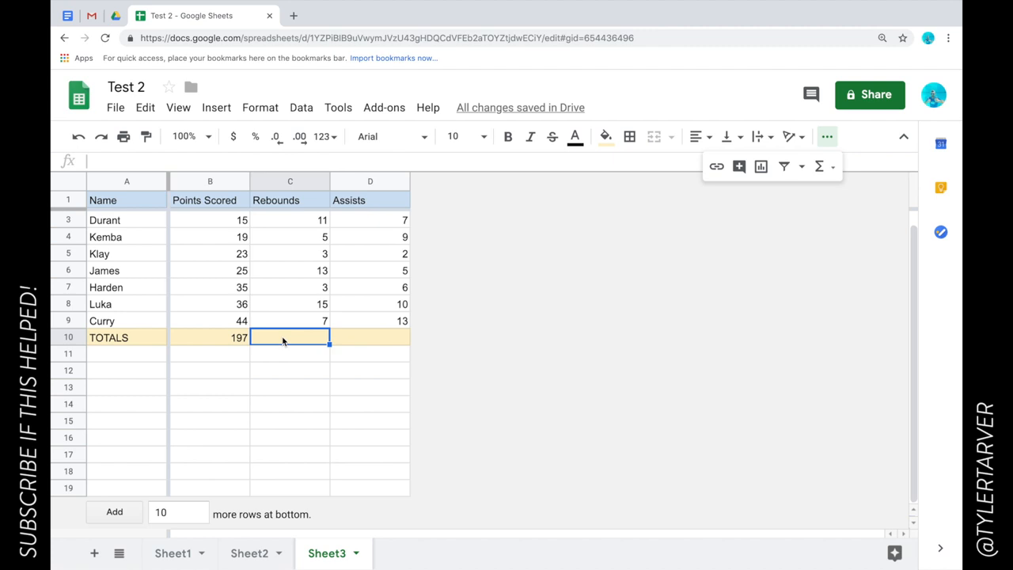
{"action": "left_click", "coordinate": [209, 337]}
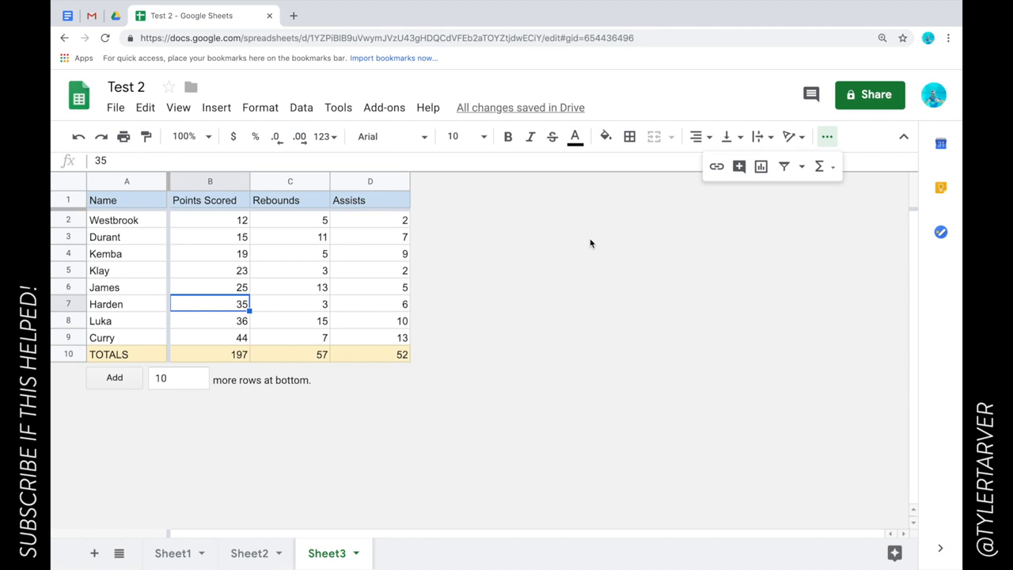
{"action": "mouse_move", "coordinate": [451, 382]}
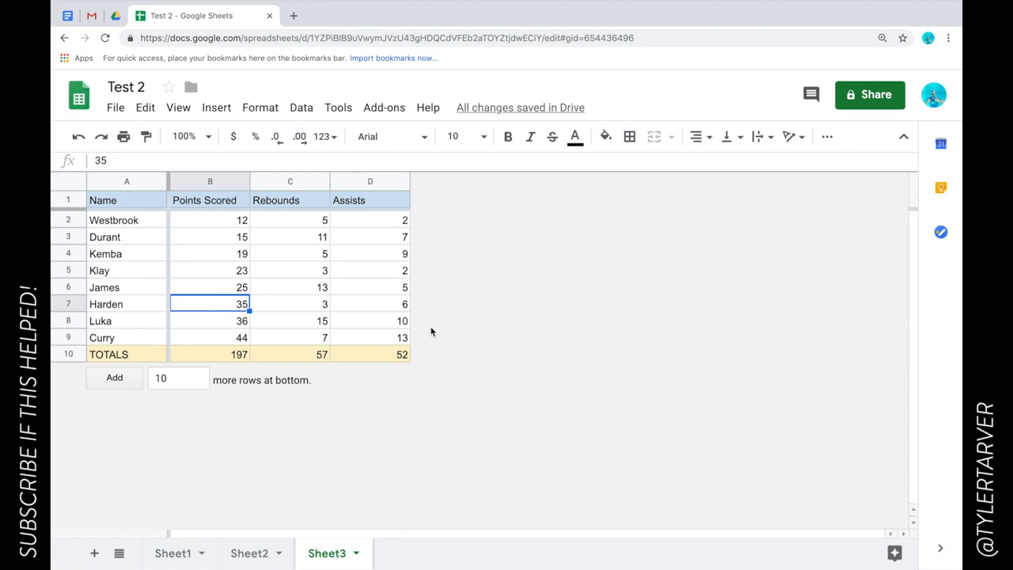
{"action": "mouse_move", "coordinate": [501, 340]}
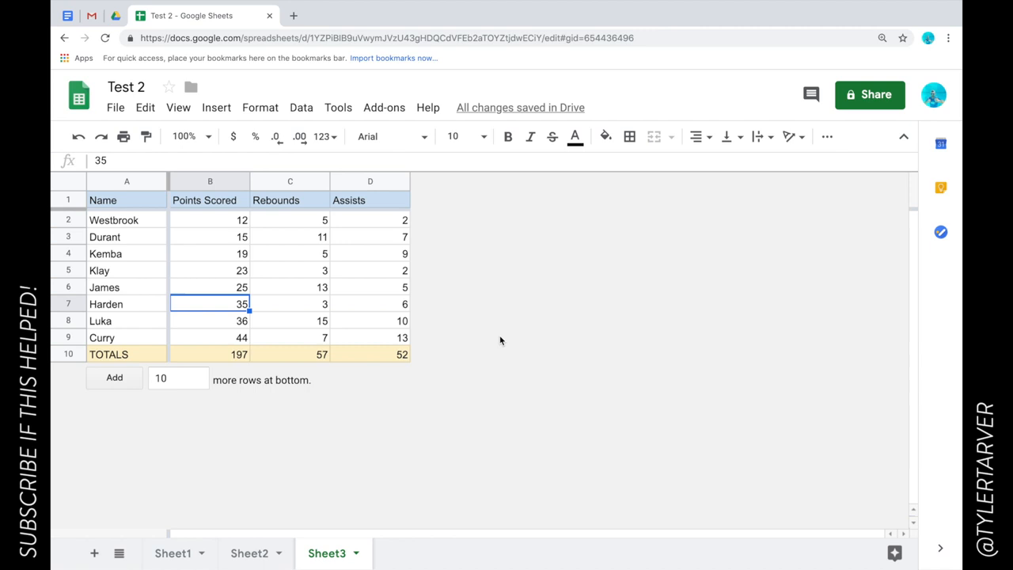